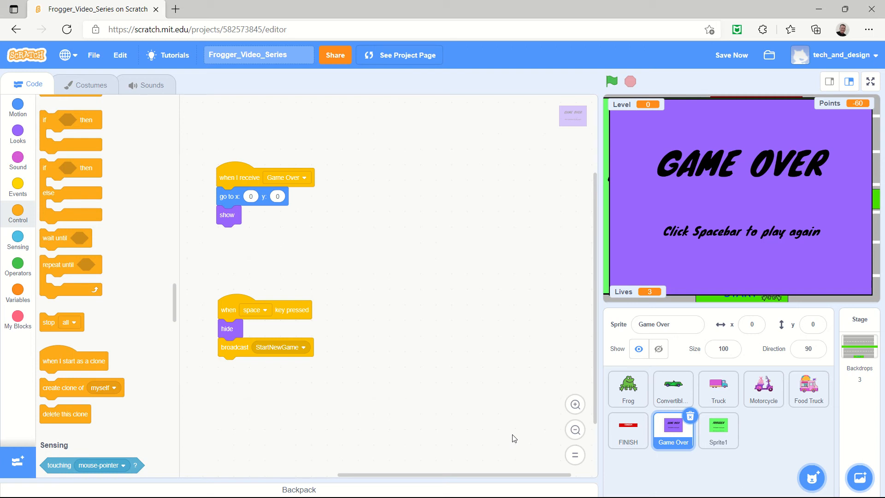
{"action": "mouse_move", "coordinate": [711, 129]}
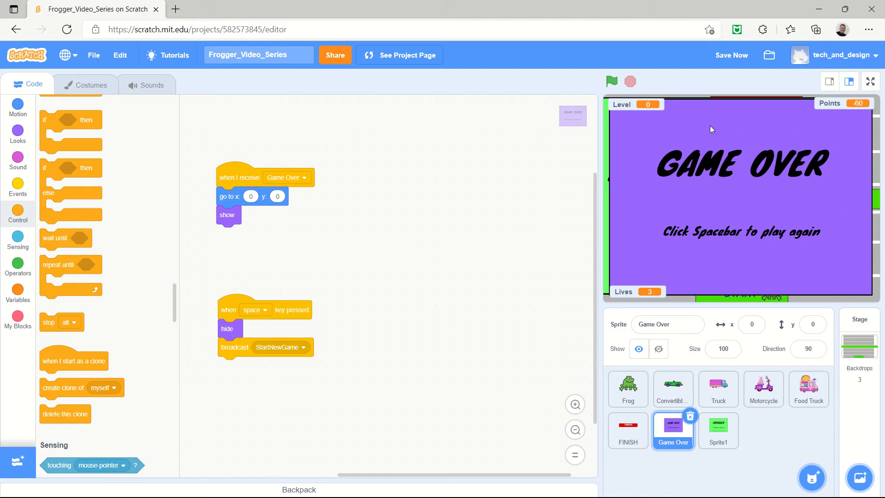
{"action": "mouse_move", "coordinate": [243, 174]}
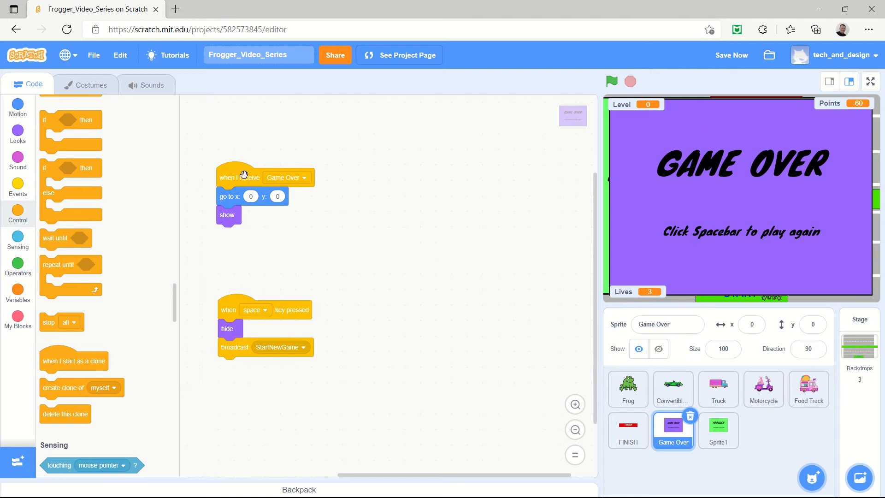
{"action": "mouse_move", "coordinate": [661, 231]}
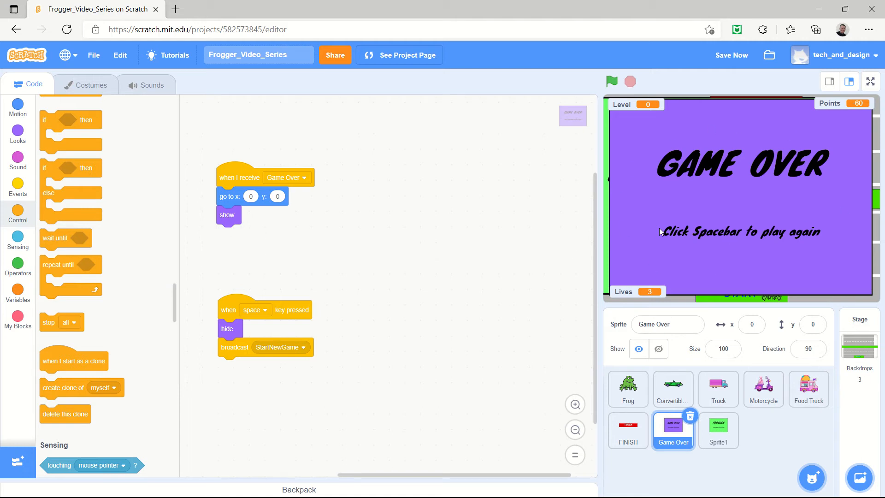
{"action": "mouse_move", "coordinate": [711, 265]}
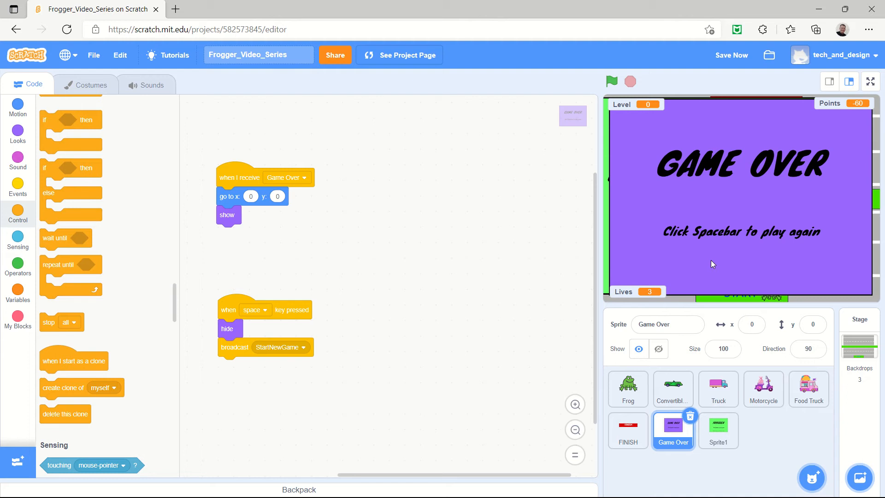
{"action": "mouse_move", "coordinate": [703, 272]}
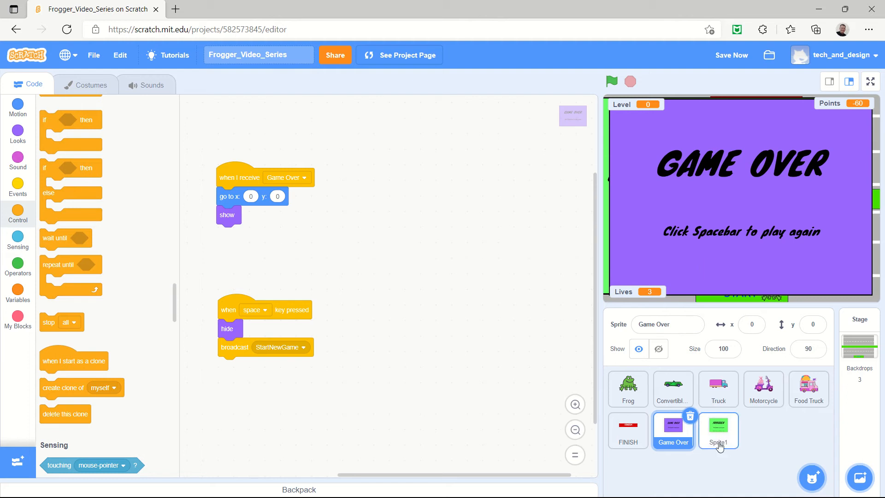
{"action": "mouse_move", "coordinate": [632, 421]}
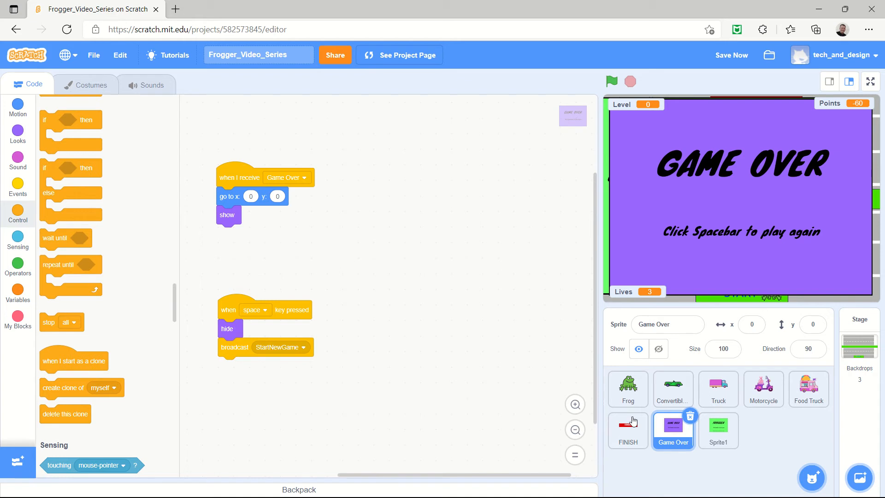
Step: Move Sprite1 to x 0, y 0 by running its go-to block, then switch back to Game Over
{"action": "right_click", "coordinate": [672, 430]}
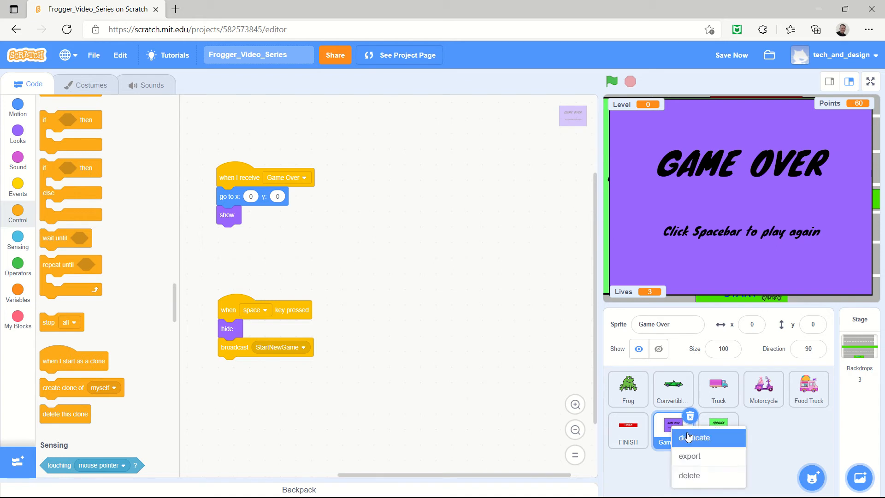
{"action": "mouse_move", "coordinate": [816, 432]}
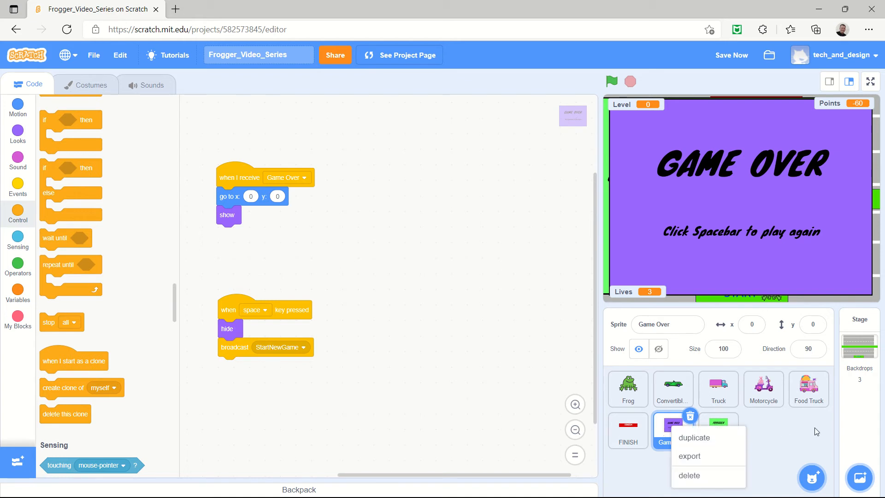
{"action": "left_click", "coordinate": [693, 437]}
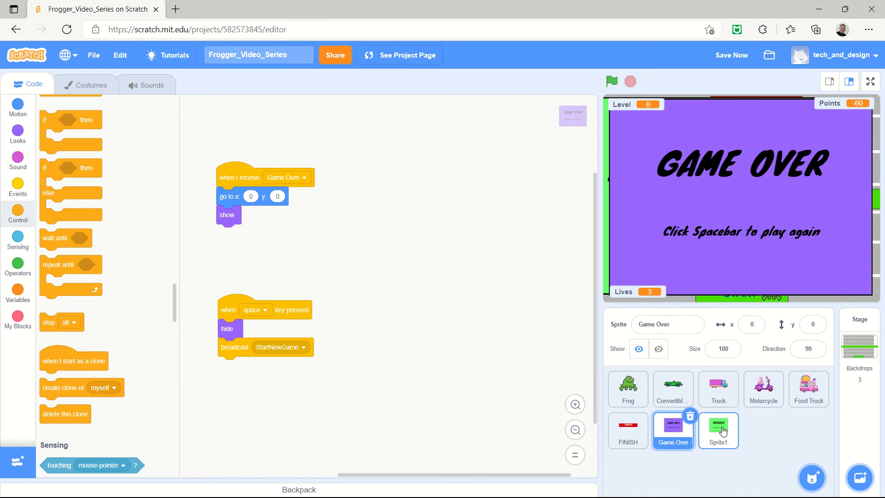
{"action": "left_click", "coordinate": [718, 430]}
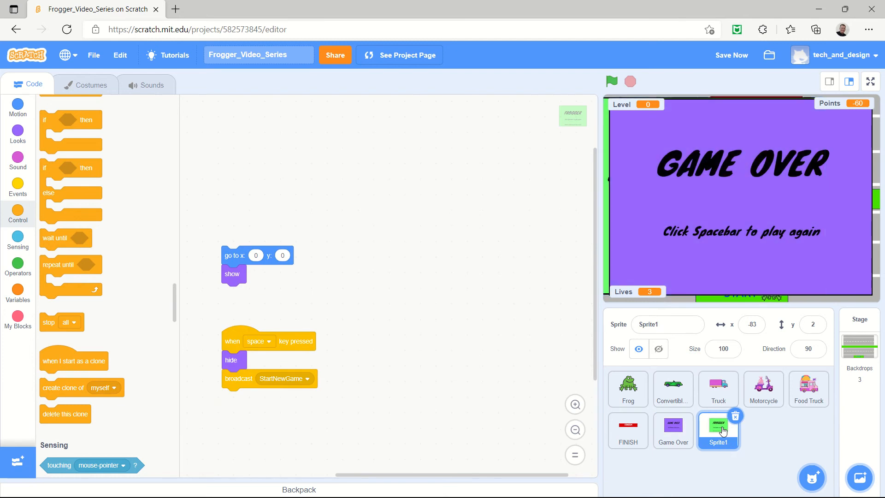
{"action": "left_click", "coordinate": [235, 256]}
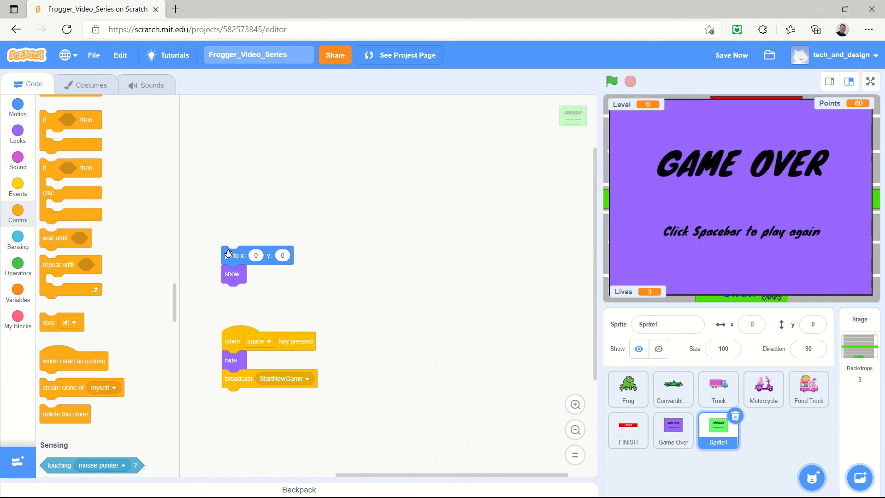
{"action": "left_click", "coordinate": [672, 430]}
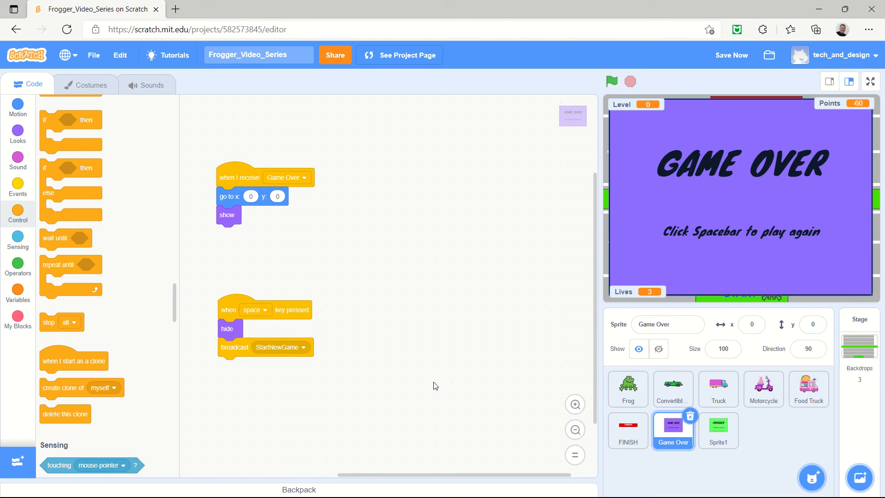
Step: Run the project with the green flag to show the FROGGER title, then select Sprite1
{"action": "left_click", "coordinate": [611, 81]}
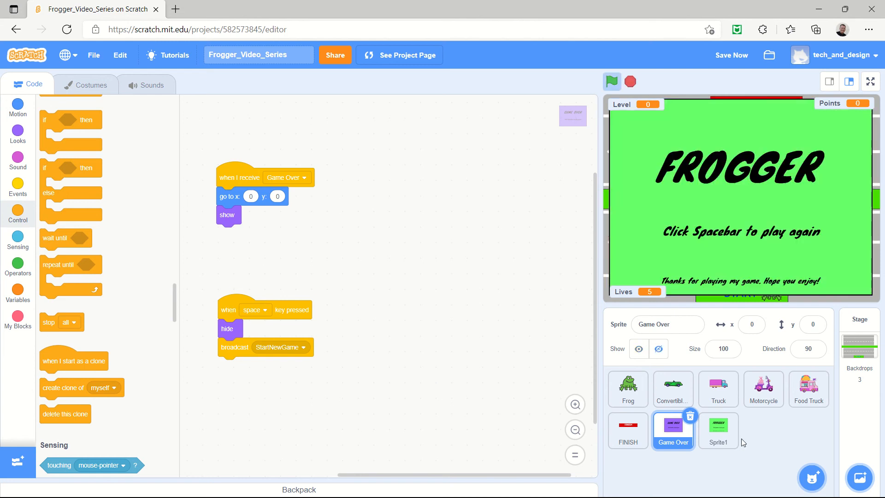
{"action": "left_click", "coordinate": [718, 430]}
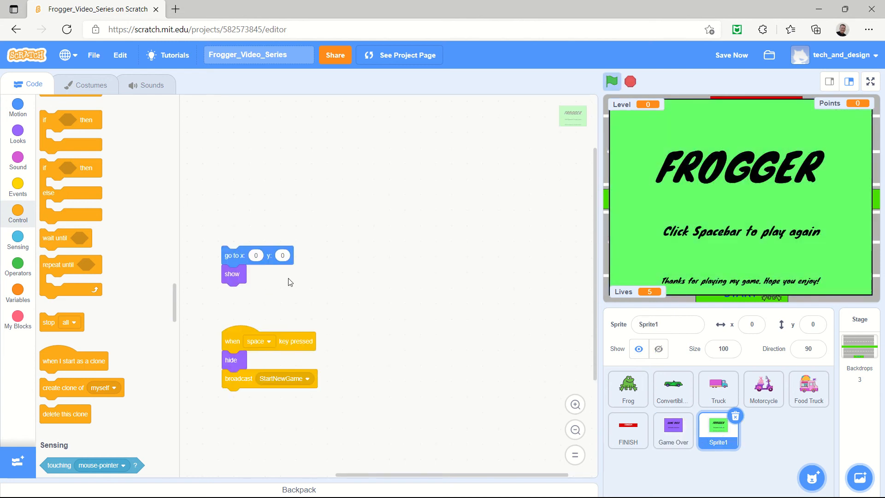
{"action": "mouse_move", "coordinate": [694, 186]}
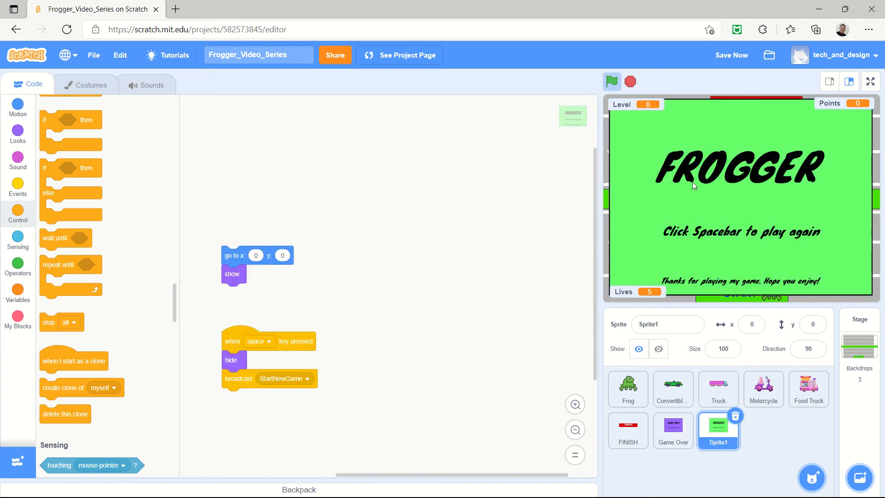
{"action": "mouse_move", "coordinate": [659, 241]}
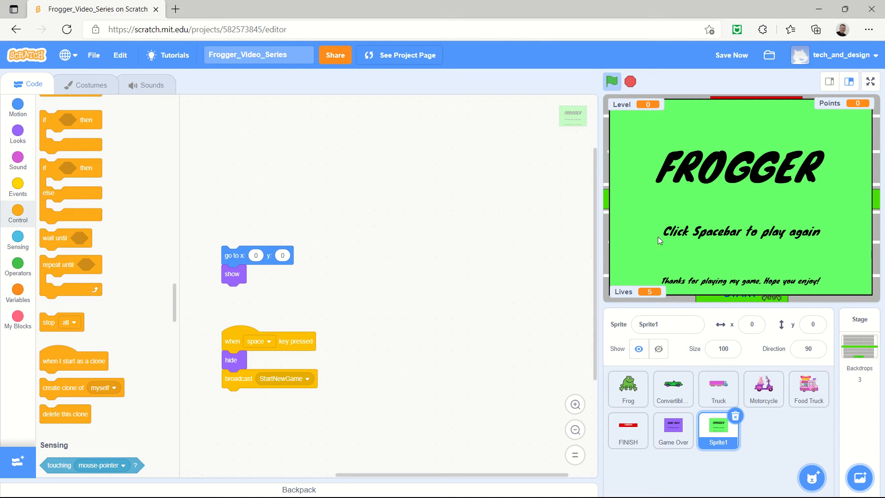
{"action": "mouse_move", "coordinate": [705, 288]}
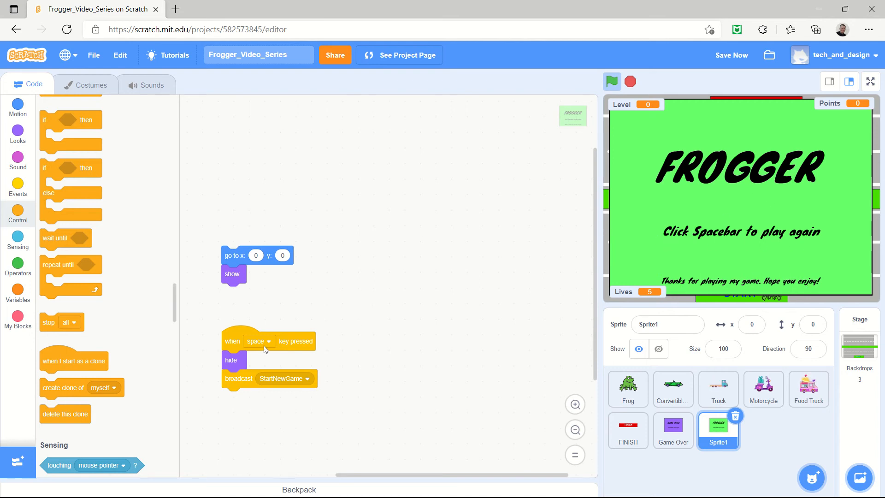
{"action": "mouse_move", "coordinate": [328, 347]}
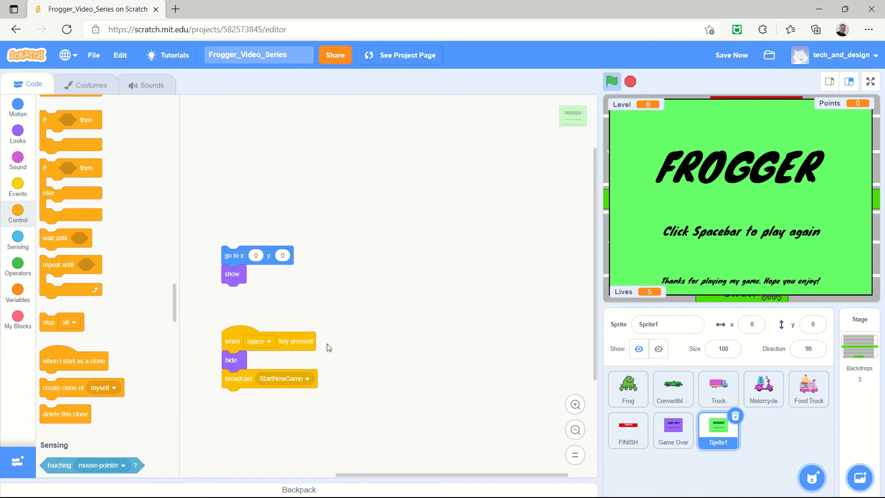
{"action": "mouse_move", "coordinate": [229, 365]}
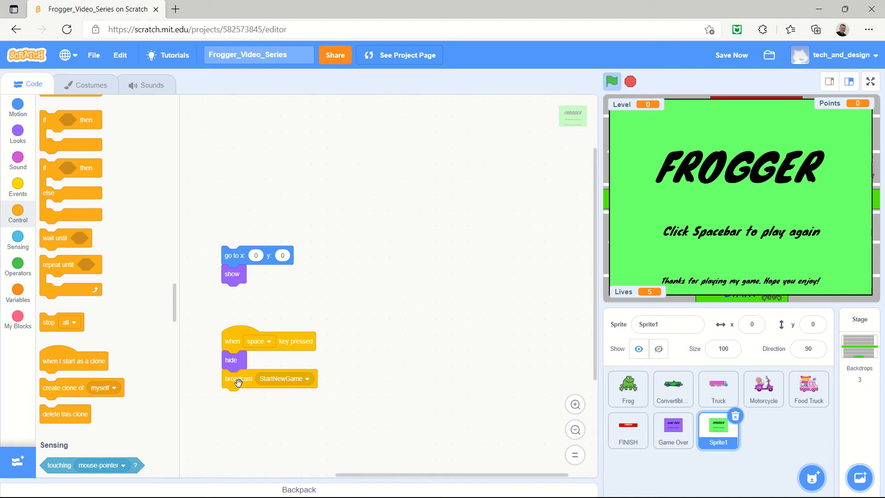
{"action": "left_click", "coordinate": [731, 54]}
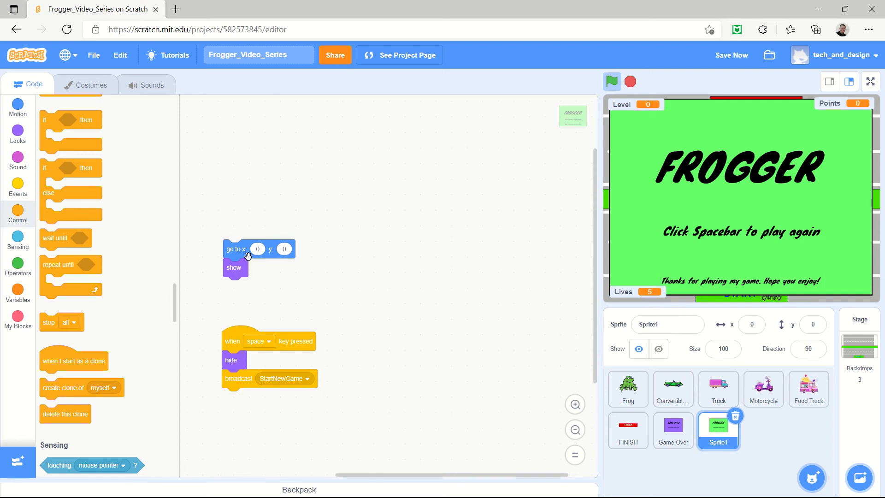
{"action": "mouse_move", "coordinate": [230, 281]}
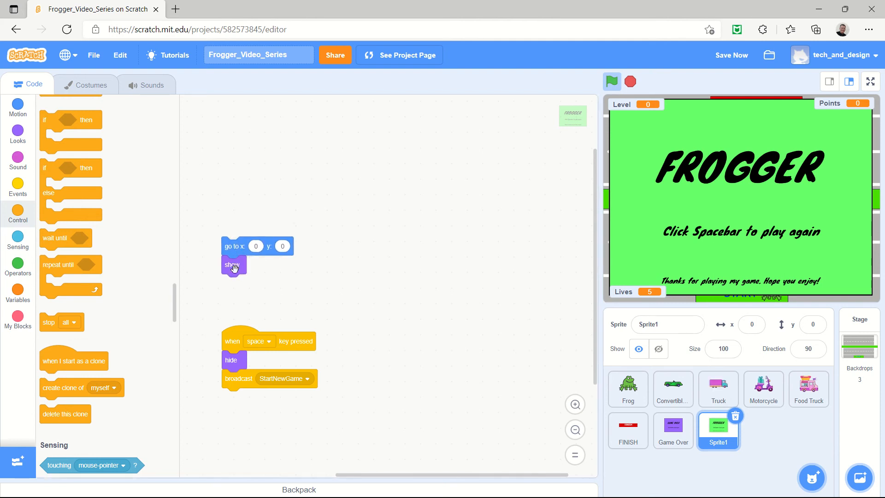
{"action": "mouse_move", "coordinate": [17, 186]}
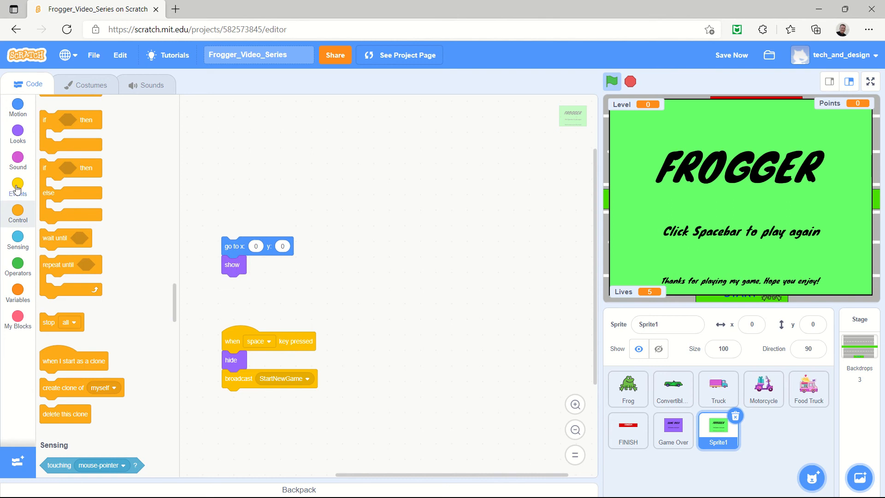
Step: Add a 'when green flag clicked' hat above Sprite1's go-to-and-show stack
{"action": "left_click", "coordinate": [18, 187]}
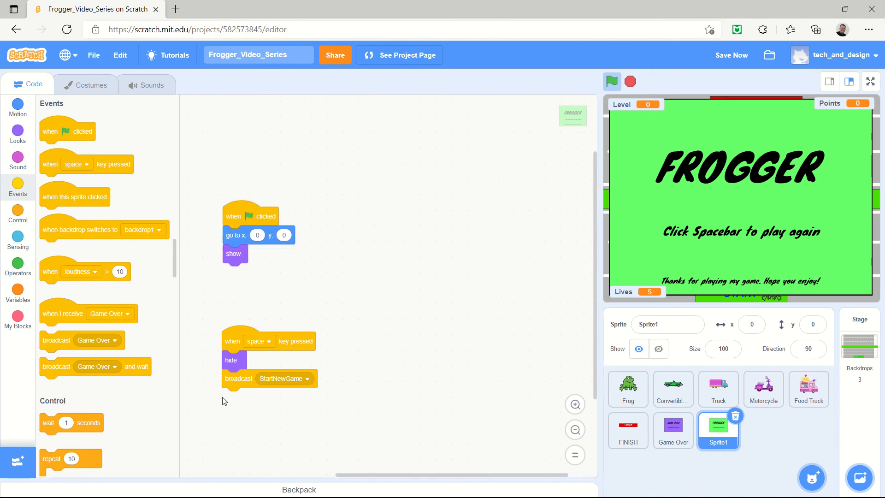
{"action": "mouse_move", "coordinate": [206, 409]}
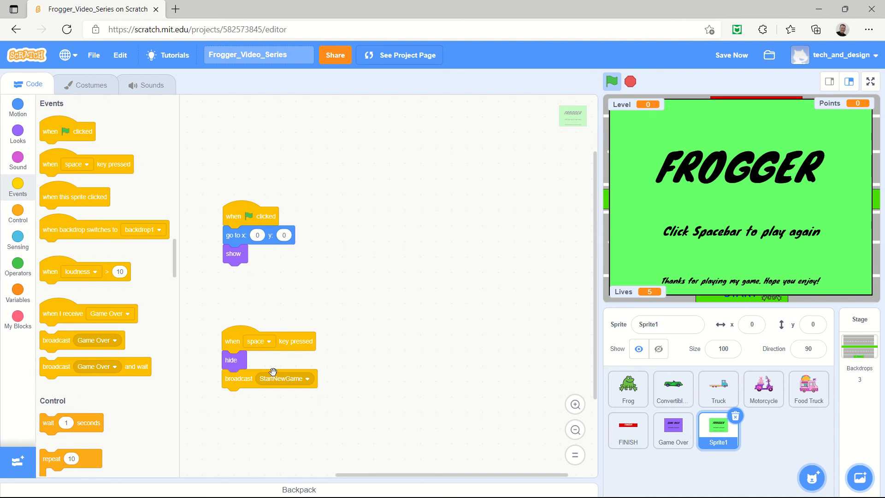
{"action": "mouse_move", "coordinate": [270, 392]}
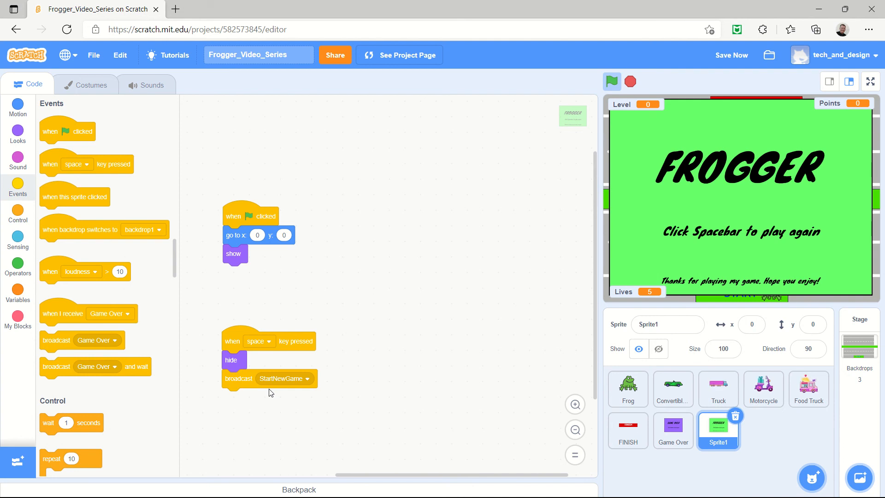
{"action": "mouse_move", "coordinate": [253, 376]}
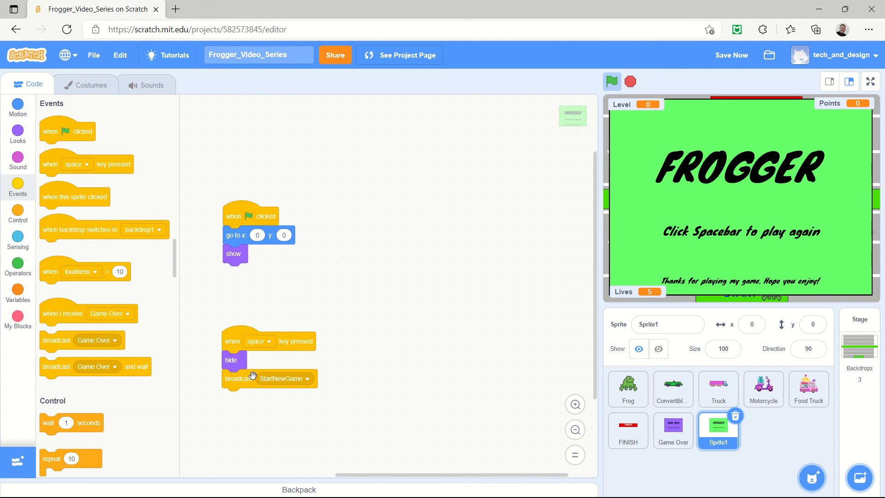
{"action": "mouse_move", "coordinate": [714, 210]}
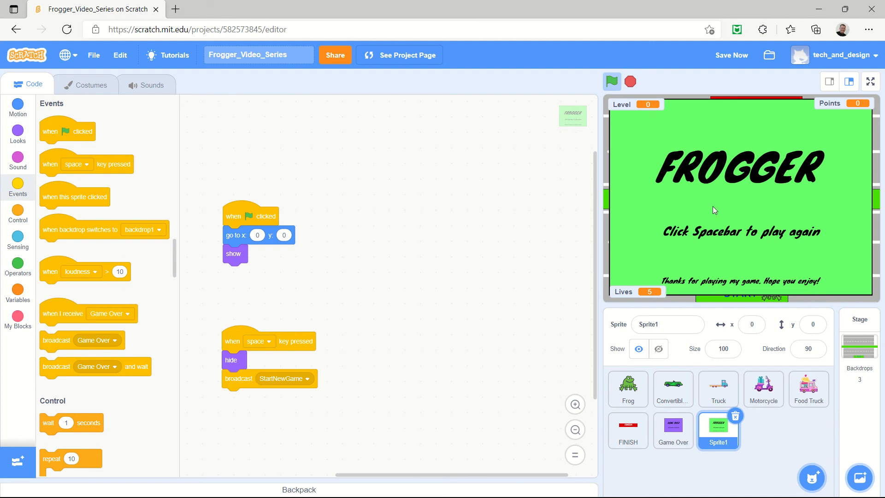
{"action": "mouse_move", "coordinate": [665, 298]}
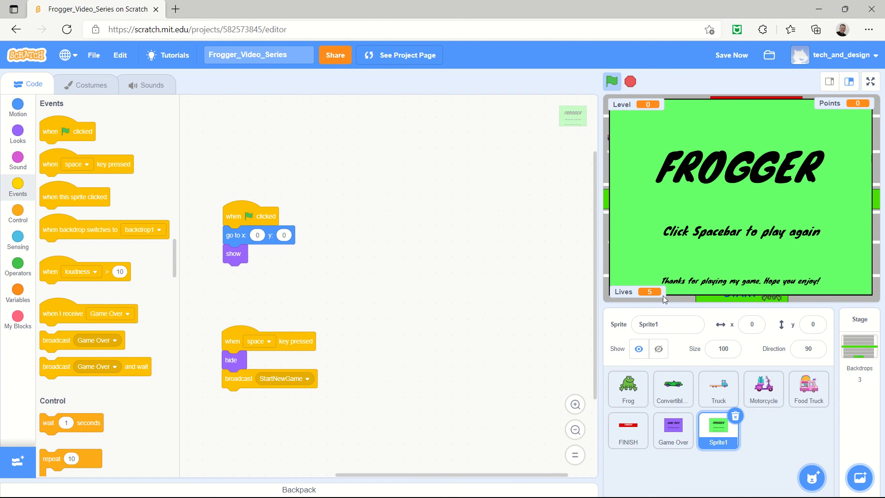
{"action": "mouse_move", "coordinate": [823, 143]}
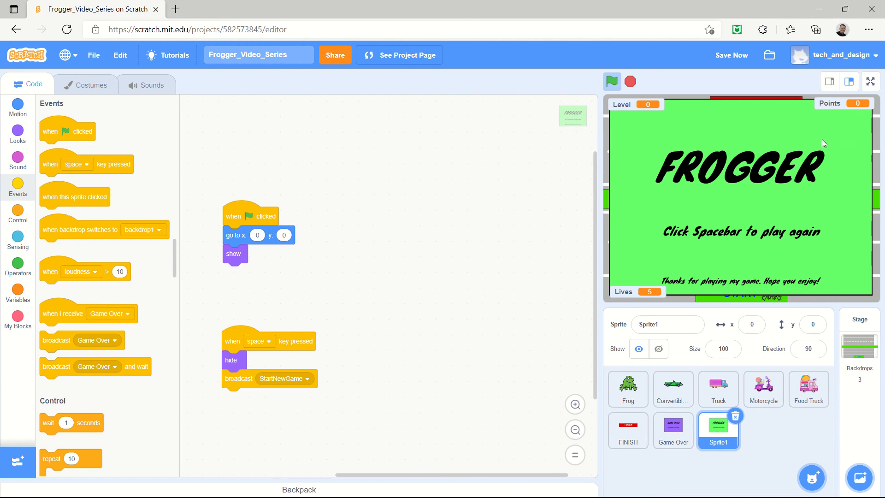
{"action": "mouse_move", "coordinate": [635, 115]}
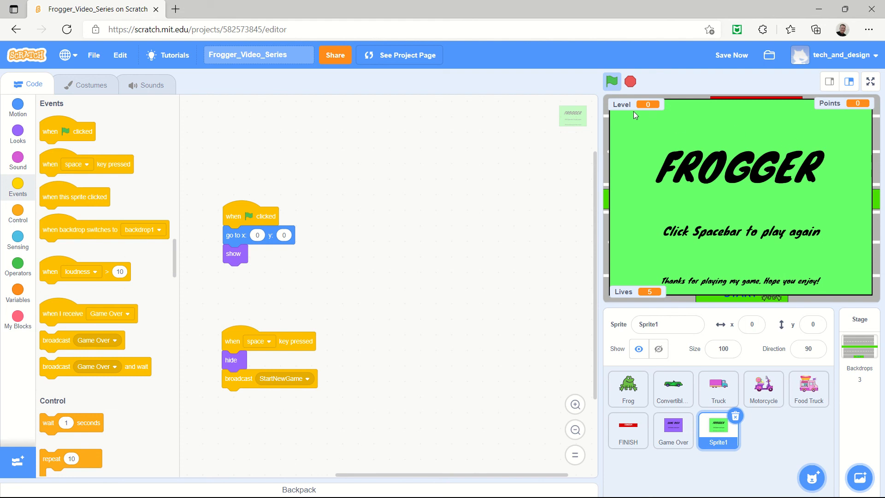
{"action": "mouse_move", "coordinate": [637, 117]}
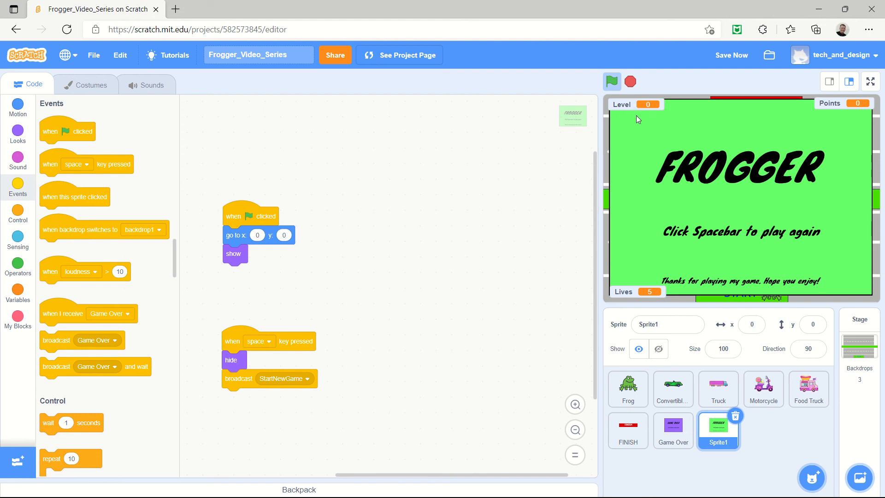